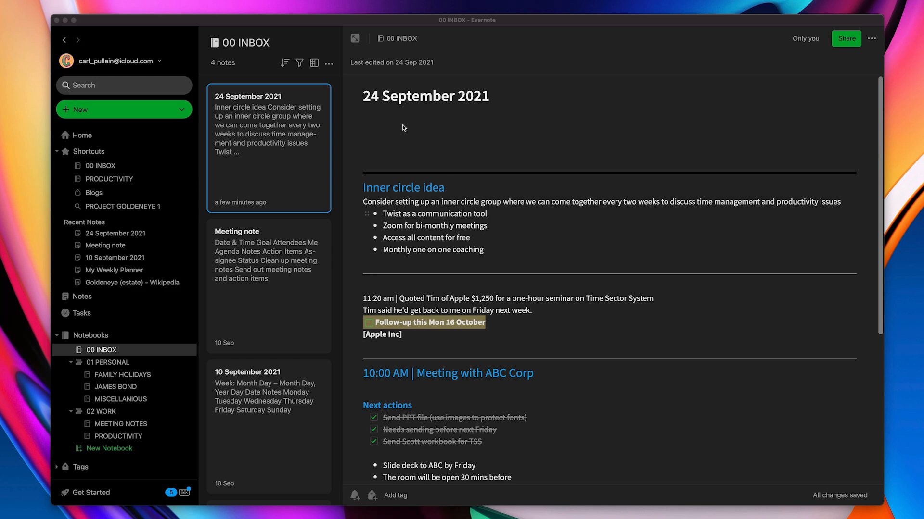
Step: Type a 'Today's Priorities' heading under the 24 September 2021 date, fixing the typo
{"action": "left_click", "coordinate": [403, 128]}
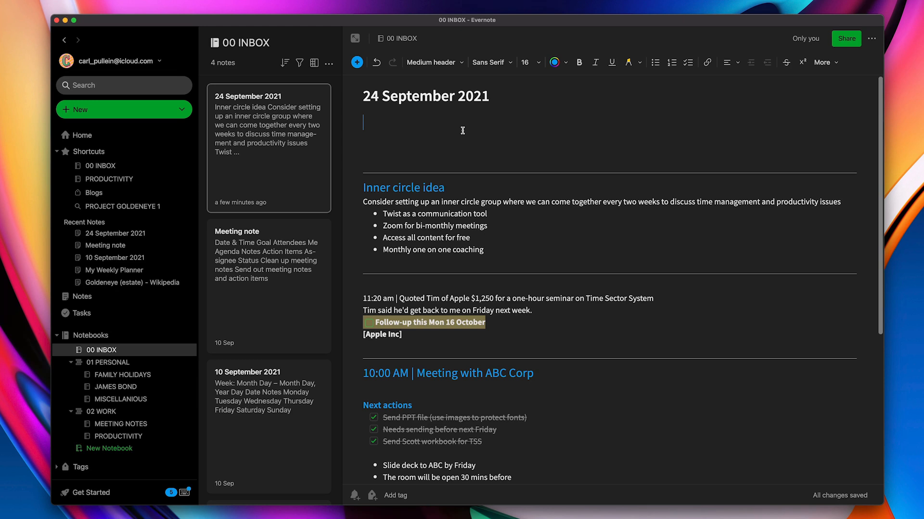
{"action": "type", "text": "Today'd"}
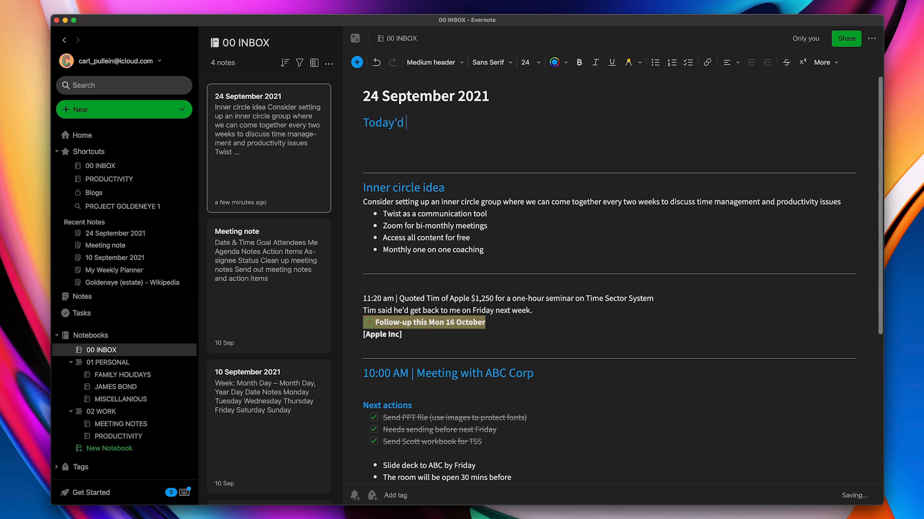
{"action": "type", "text": "Prioriti"}
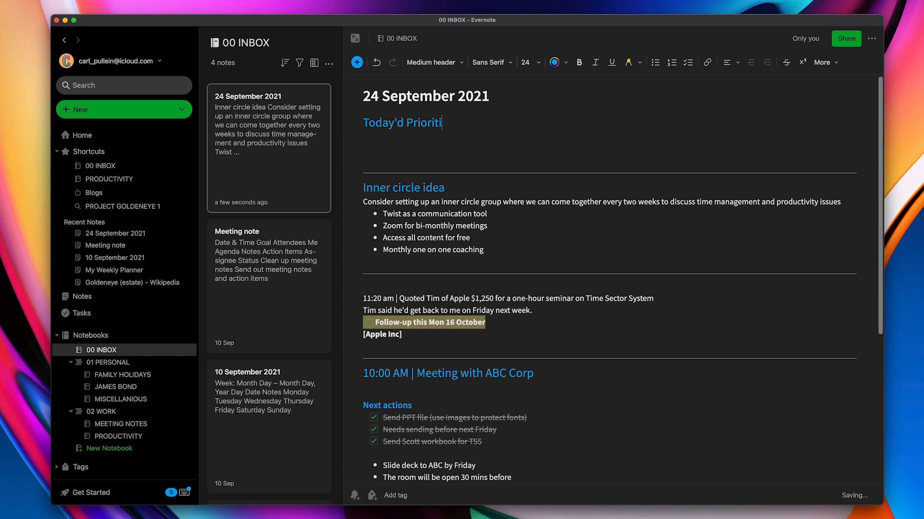
{"action": "type", "text": "es"}
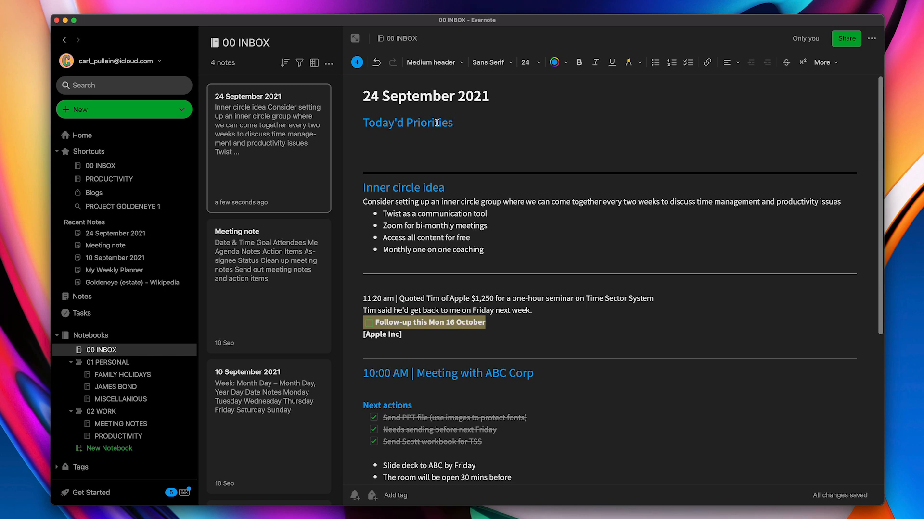
{"action": "key", "text": "Backspace"}
{"action": "type", "text": "s"}
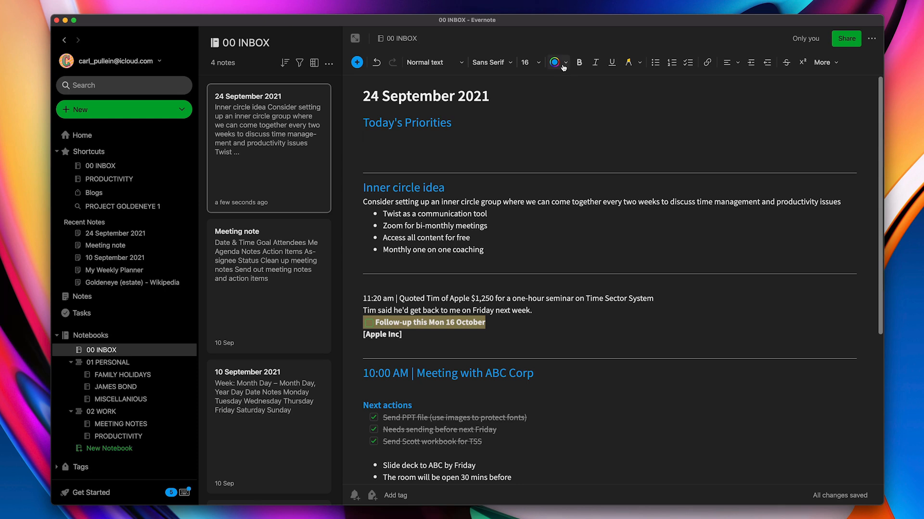
Step: List Exercise, Complete YouTube videos, Weekly newsletter and Take my dog a walk under the heading
{"action": "left_click", "coordinate": [554, 62]}
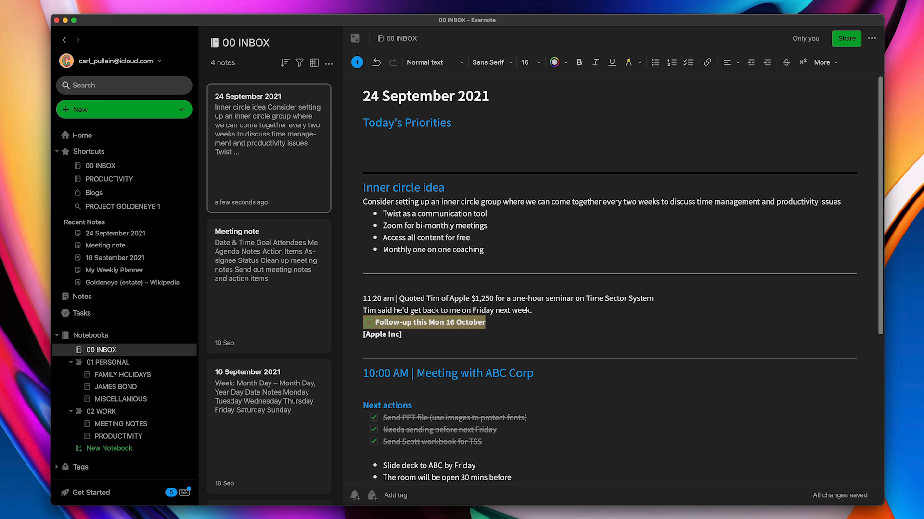
{"action": "type", "text": "Exercise"}
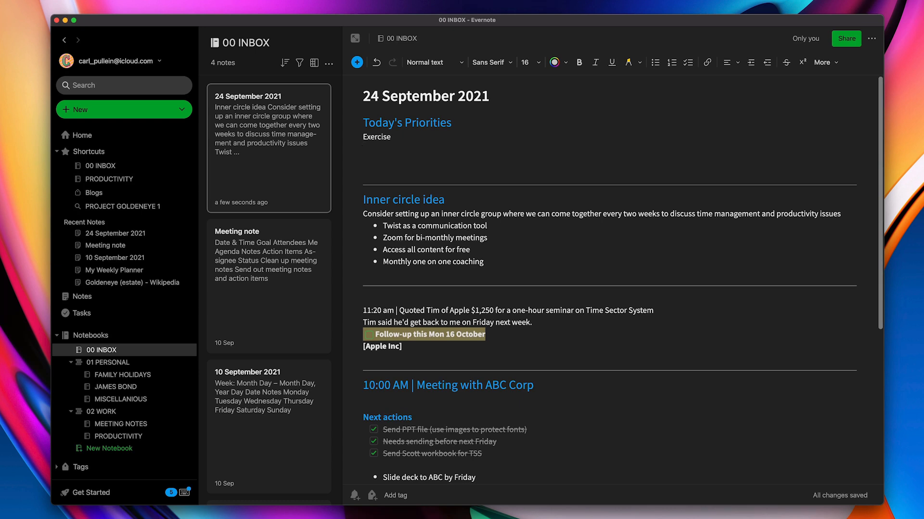
{"action": "type", "text": "c"}
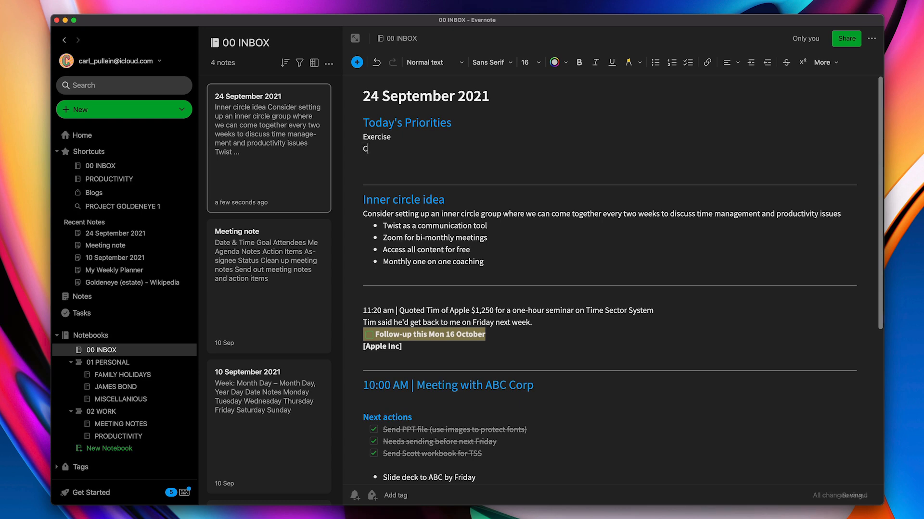
{"action": "type", "text": "omplete"}
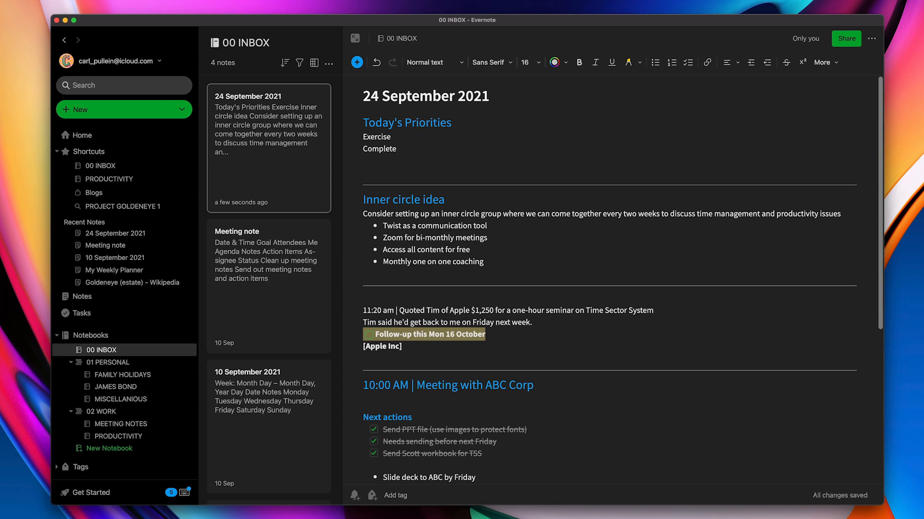
{"action": "type", "text": "YouTube"}
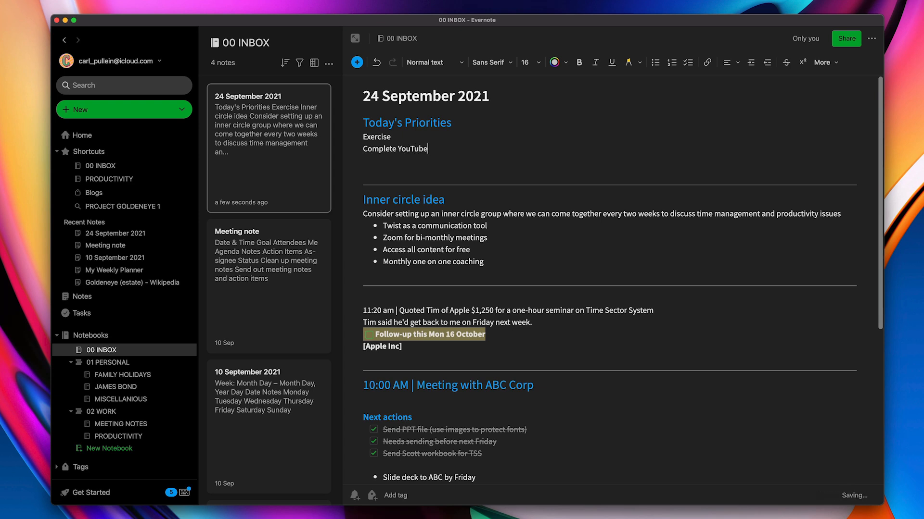
{"action": "type", "text": "videos"}
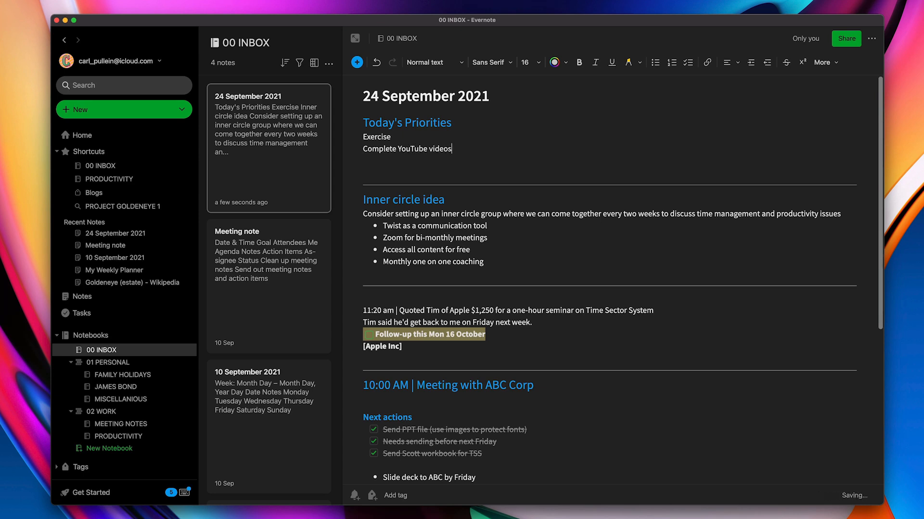
{"action": "type", "text": "Weekly"}
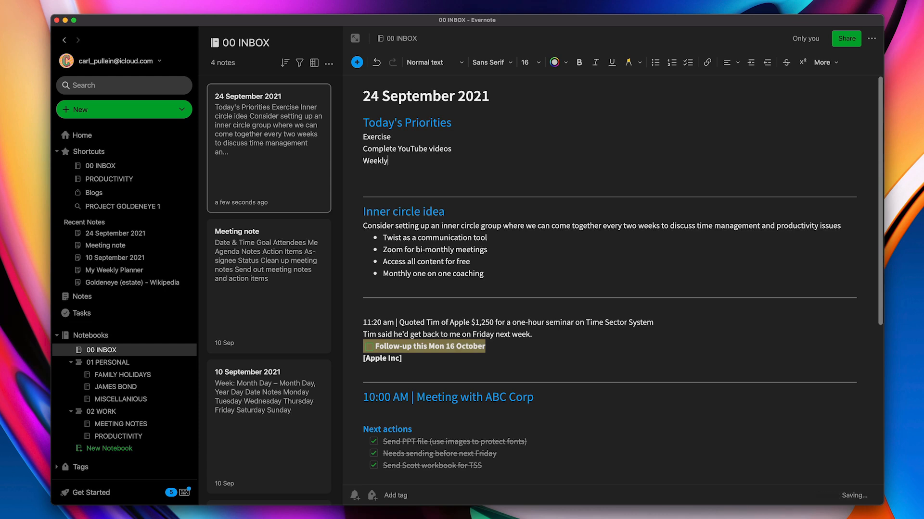
{"action": "type", "text": "newsl"}
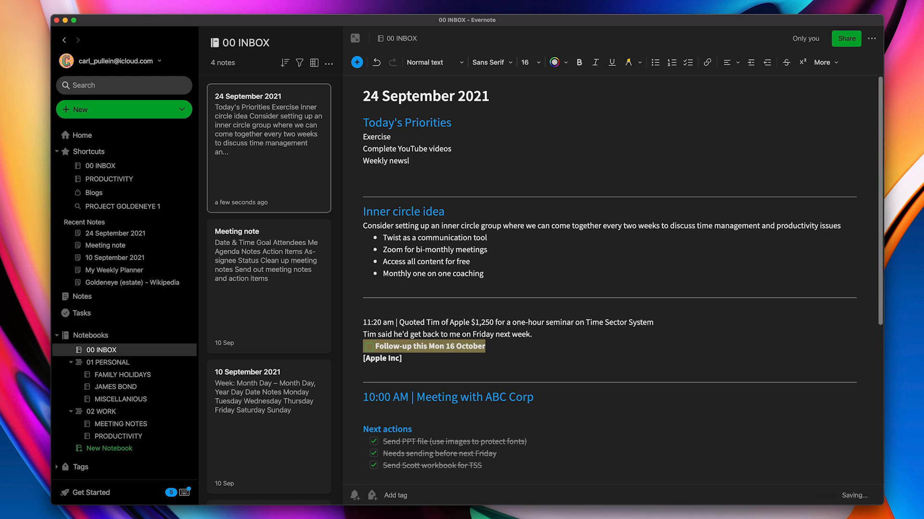
{"action": "type", "text": "etter"}
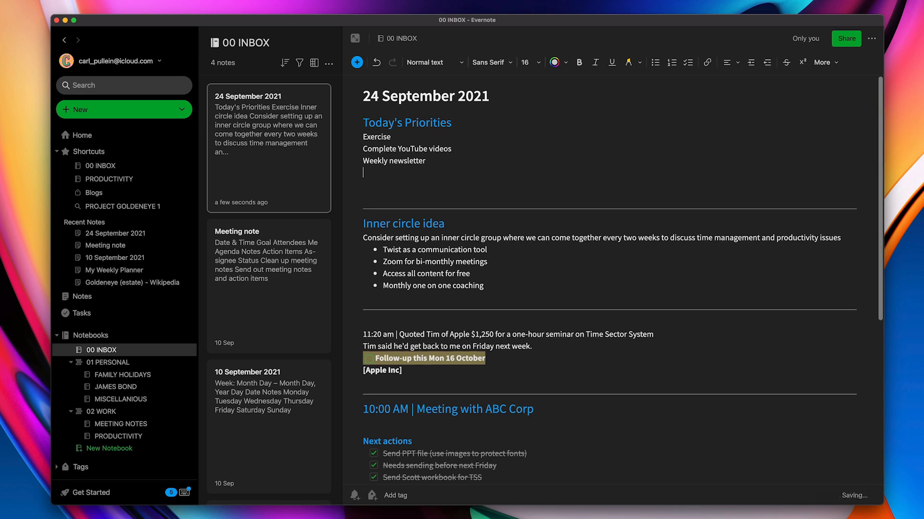
{"action": "type", "text": "Take my"}
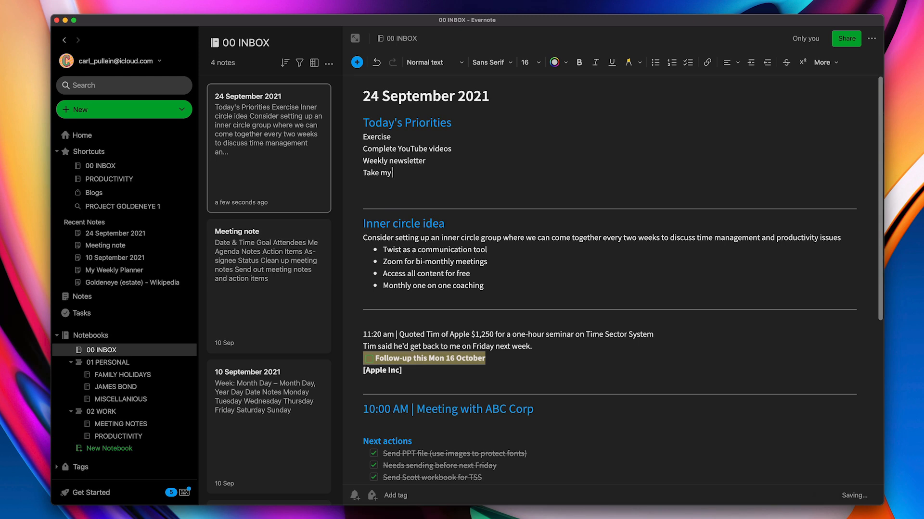
{"action": "type", "text": "dog a walk"}
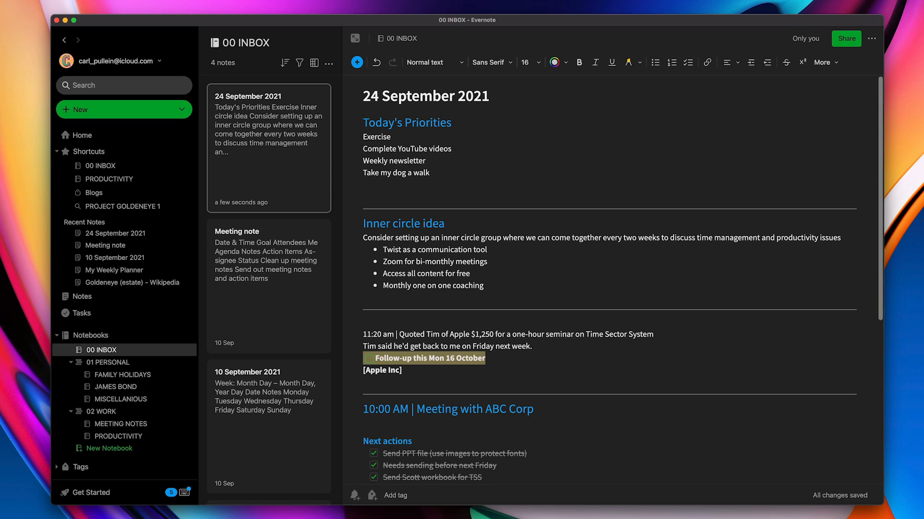
{"action": "mouse_move", "coordinate": [520, 121]}
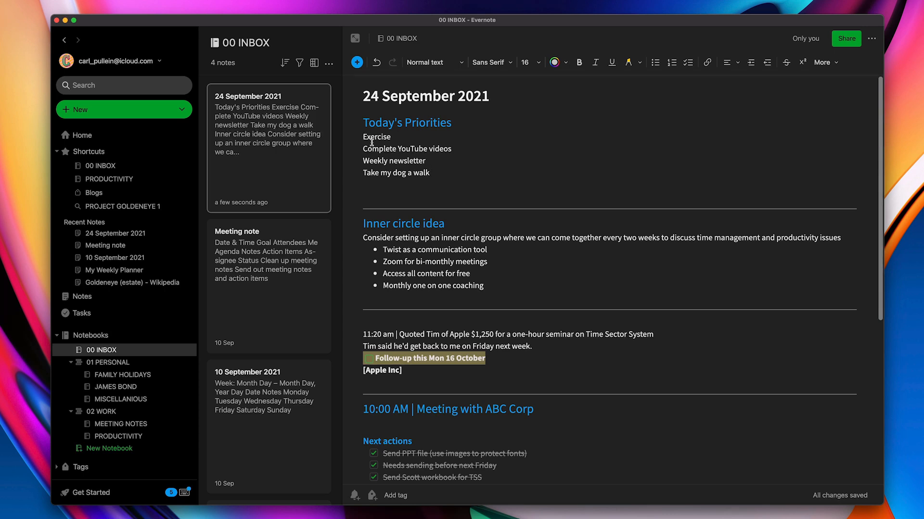
Step: Convert the four selected priority lines into tasks via Insert > Task
{"action": "left_click_drag", "start_coordinate": [363, 137], "coordinate": [432, 173]}
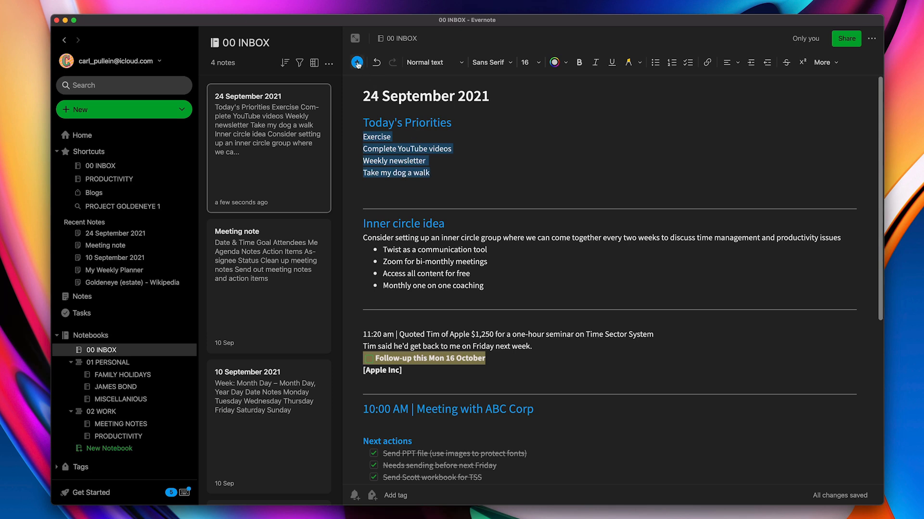
{"action": "left_click", "coordinate": [356, 62]}
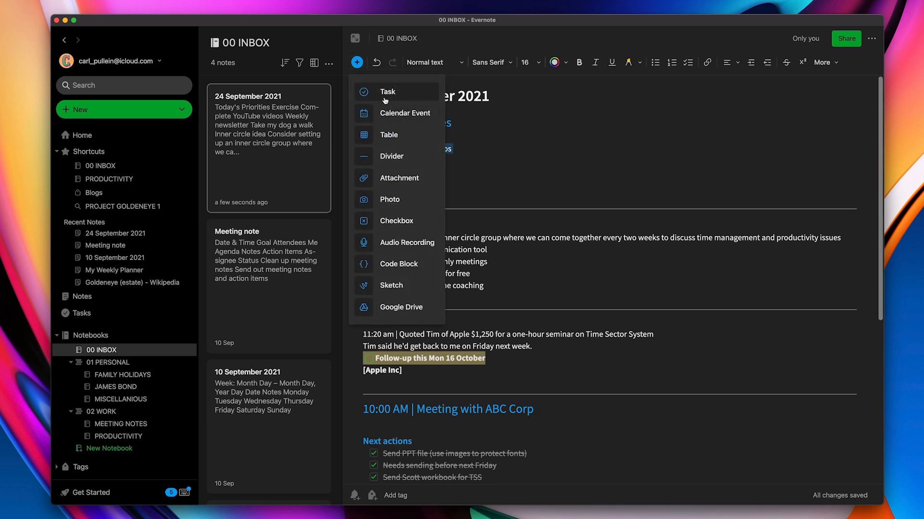
{"action": "left_click", "coordinate": [387, 91]}
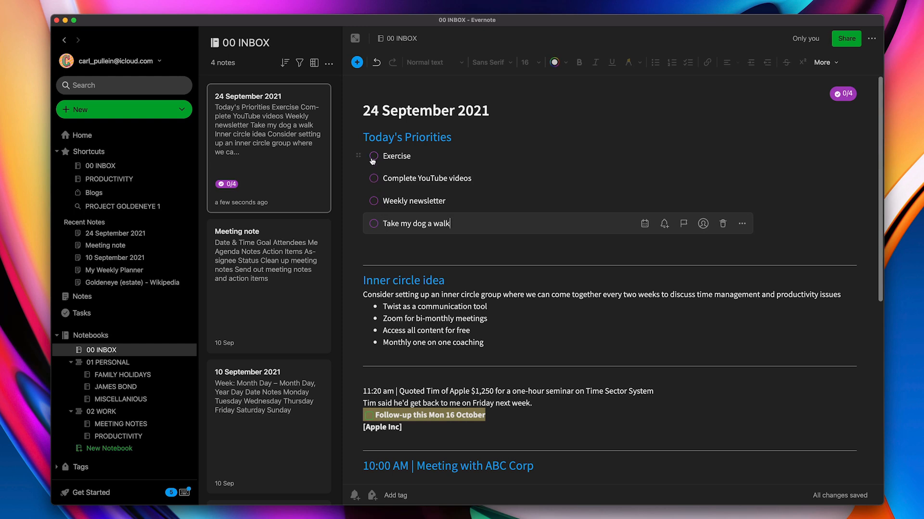
{"action": "left_click", "coordinate": [373, 156]}
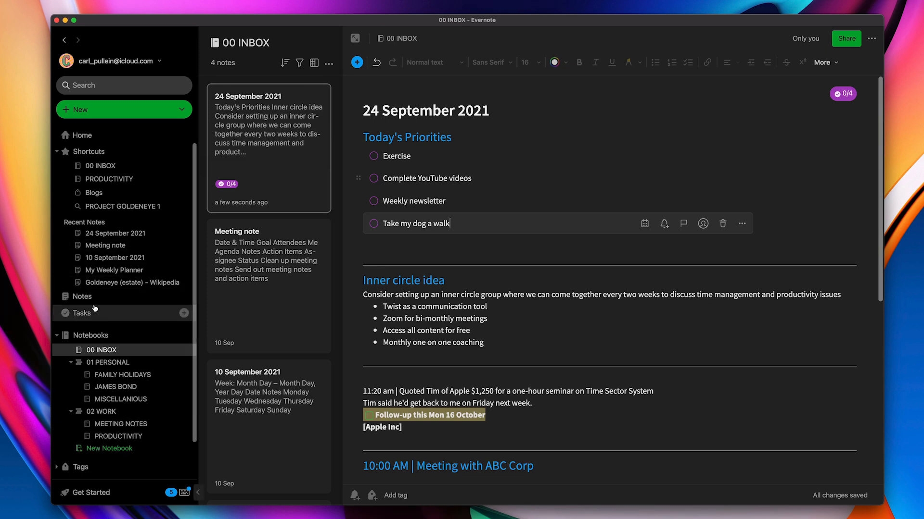
{"action": "left_click", "coordinate": [79, 313]}
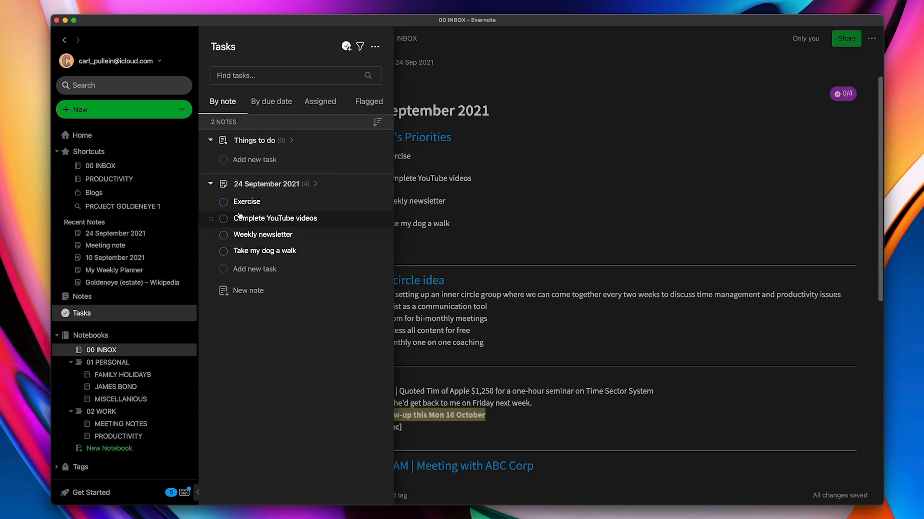
{"action": "mouse_move", "coordinate": [253, 265]}
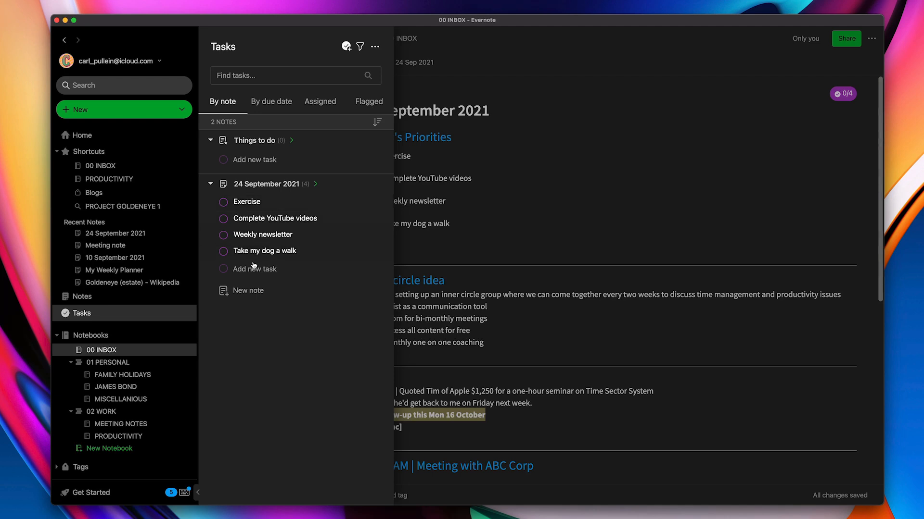
{"action": "left_click", "coordinate": [101, 350]}
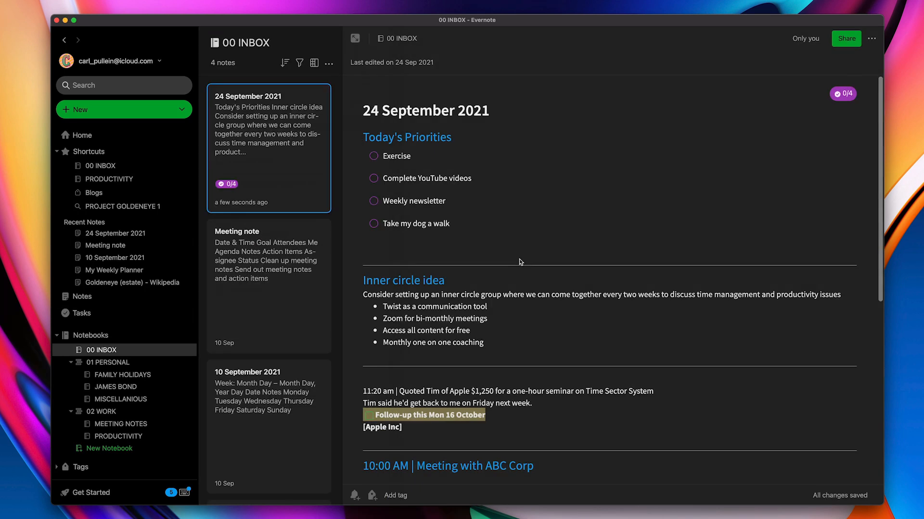
Step: Set the Exercise and Complete YouTube videos tasks to be due today
{"action": "left_click", "coordinate": [397, 155]}
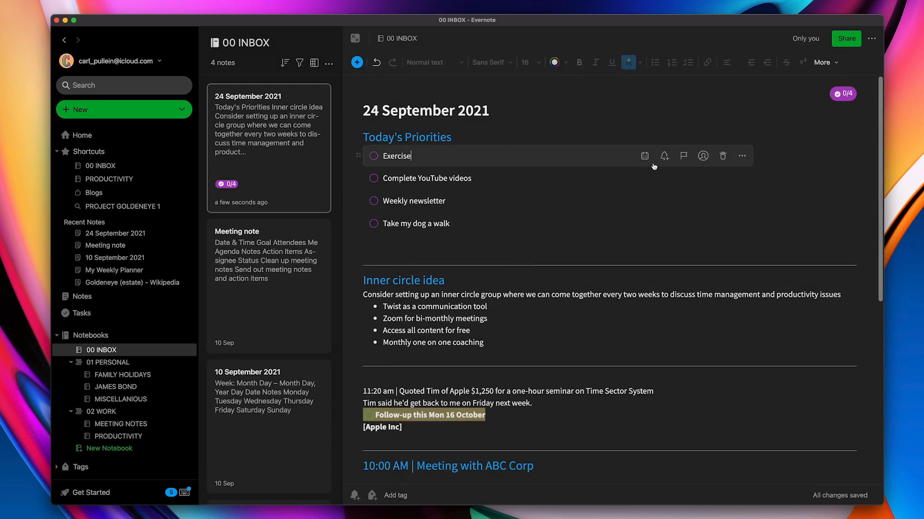
{"action": "left_click", "coordinate": [644, 156]}
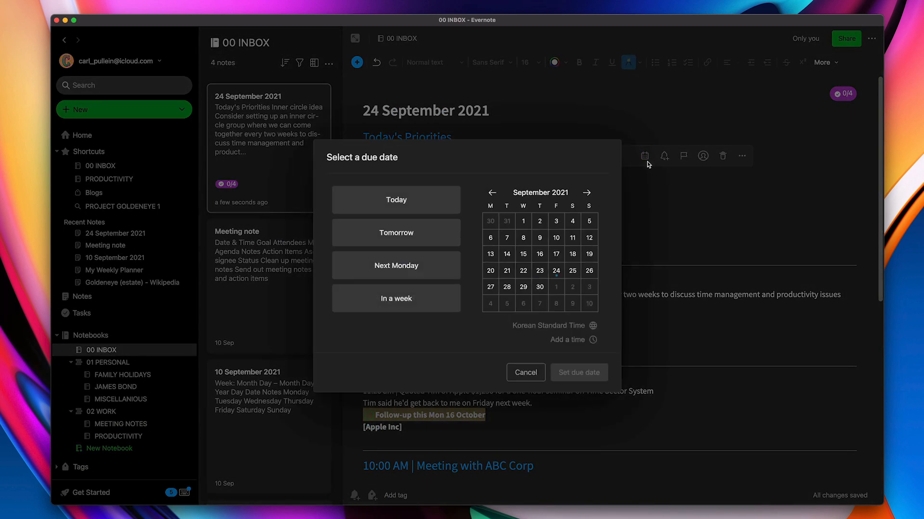
{"action": "left_click", "coordinate": [396, 200]}
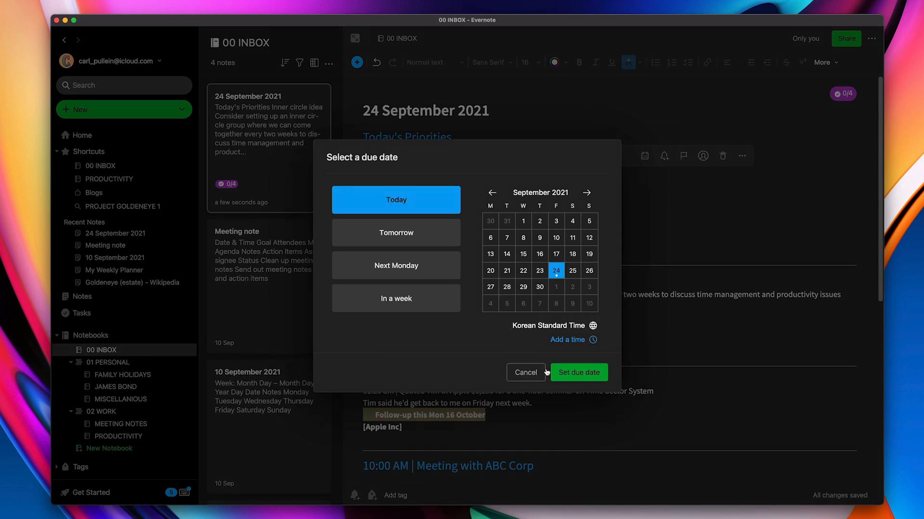
{"action": "left_click", "coordinate": [578, 373]}
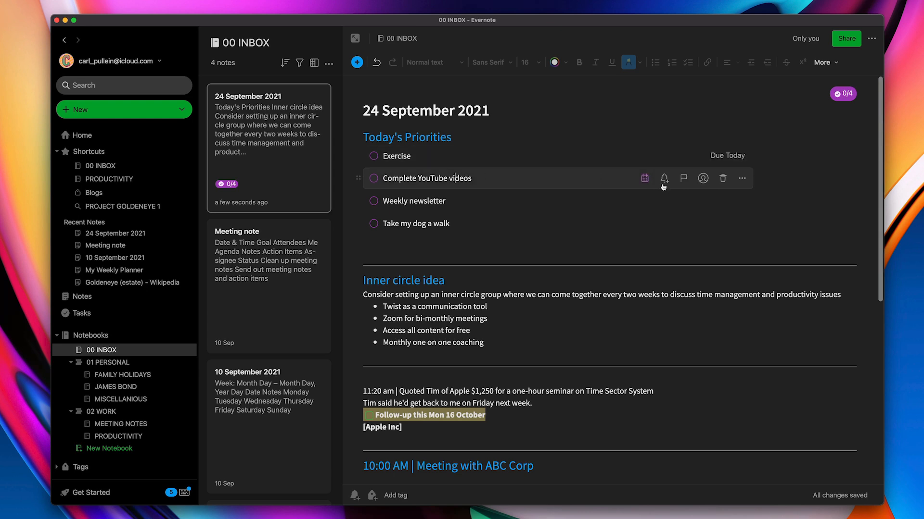
{"action": "left_click", "coordinate": [643, 178]}
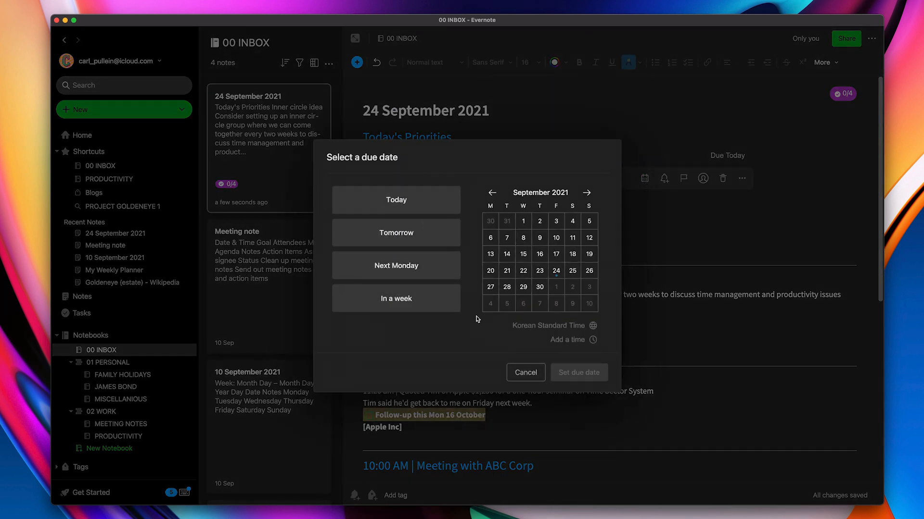
{"action": "left_click", "coordinate": [396, 199]}
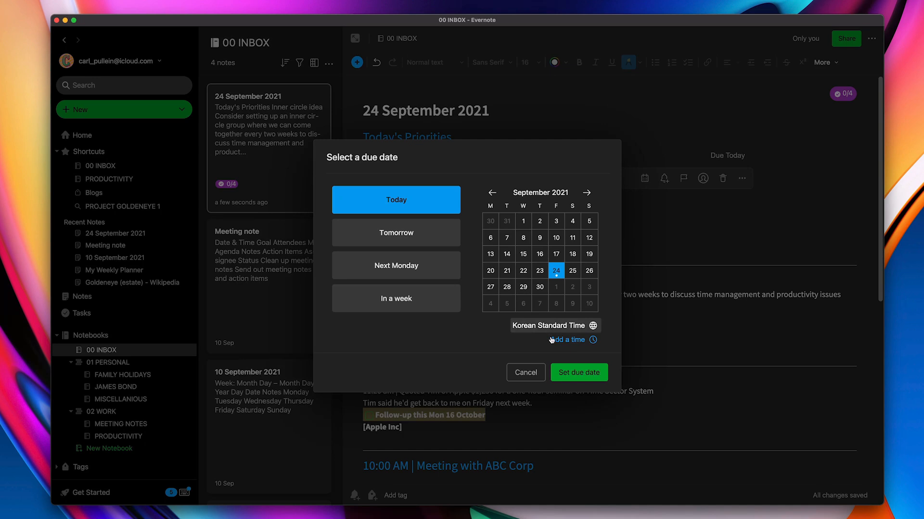
{"action": "left_click", "coordinate": [524, 372]}
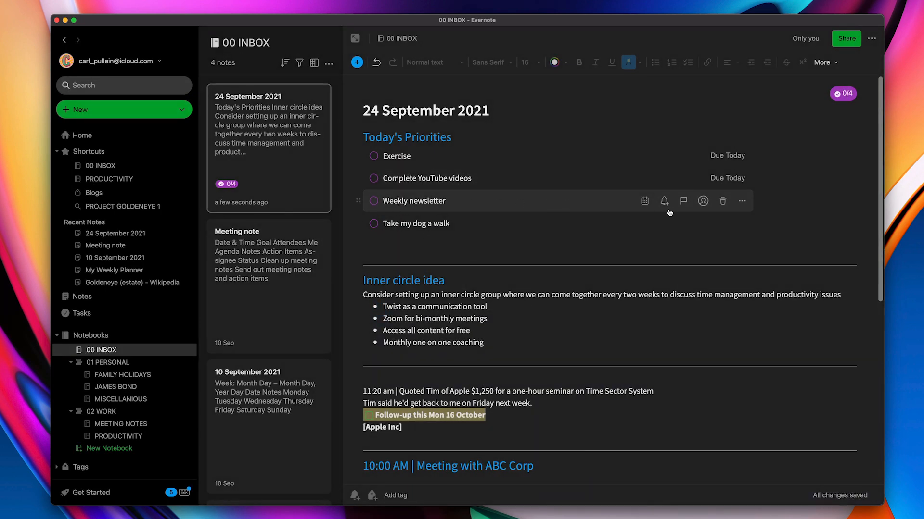
Step: Make the Weekly newsletter and Take my dog a walk tasks due today
{"action": "left_click", "coordinate": [645, 201]}
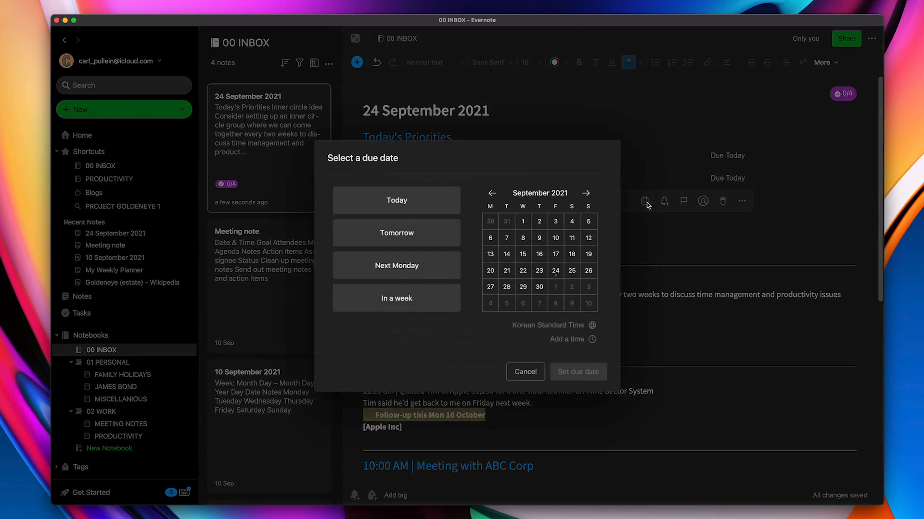
{"action": "left_click", "coordinate": [396, 199]}
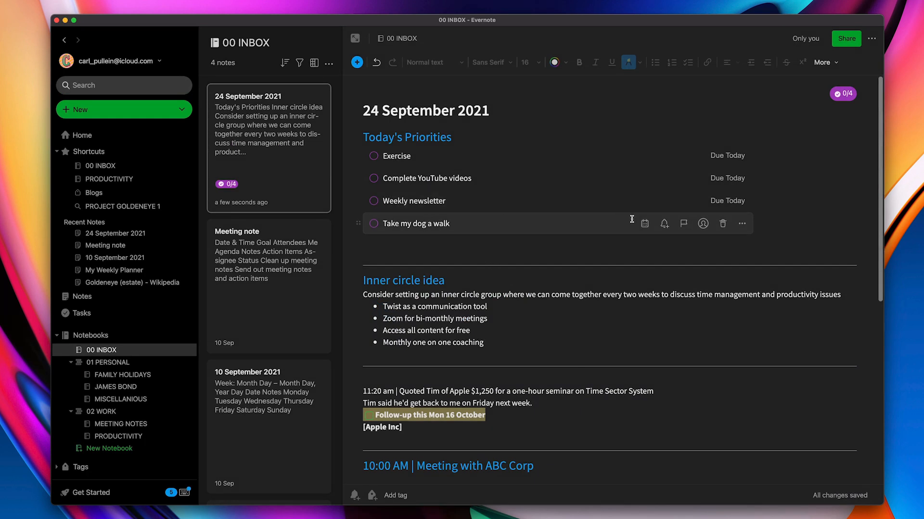
{"action": "left_click", "coordinate": [643, 223]}
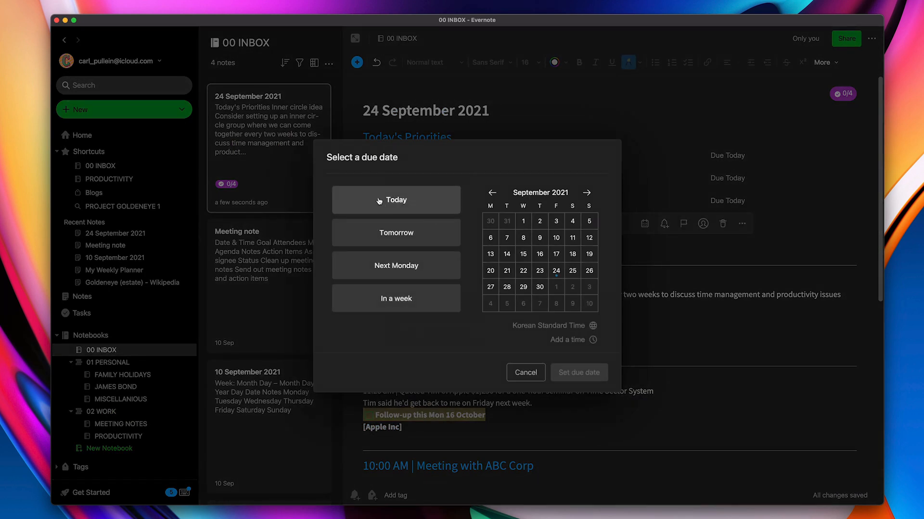
{"action": "left_click", "coordinate": [396, 200]}
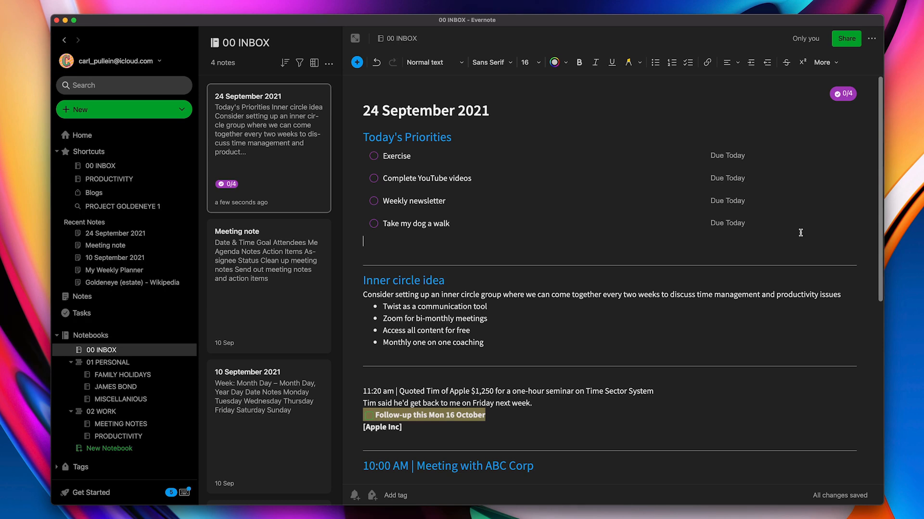
{"action": "left_click", "coordinate": [81, 313]}
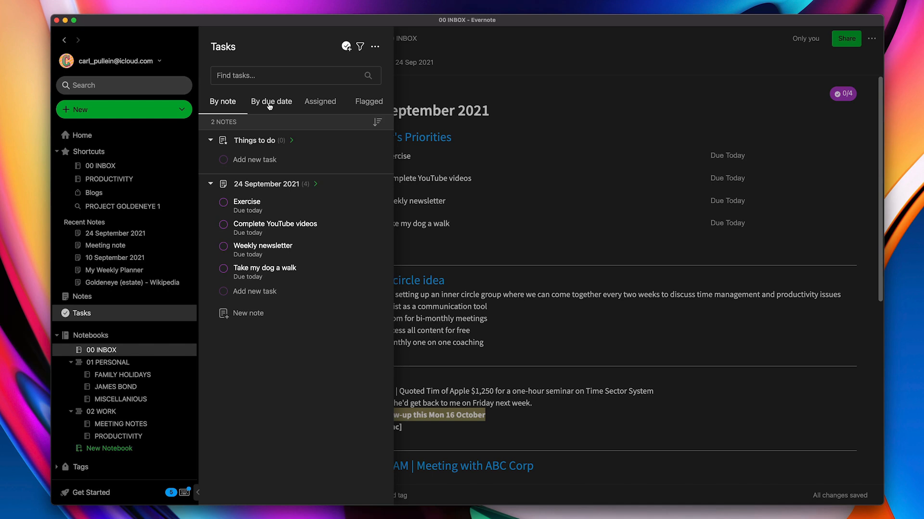
{"action": "left_click", "coordinate": [271, 102]}
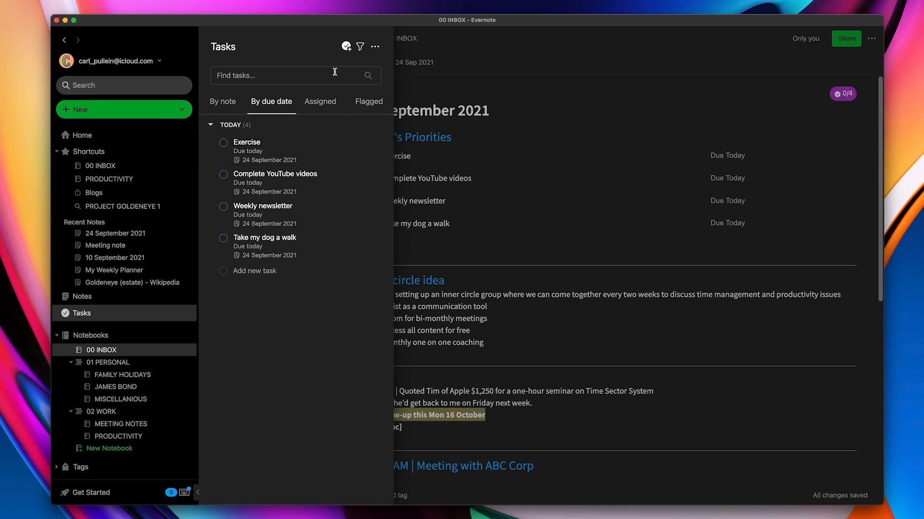
{"action": "mouse_move", "coordinate": [363, 226]}
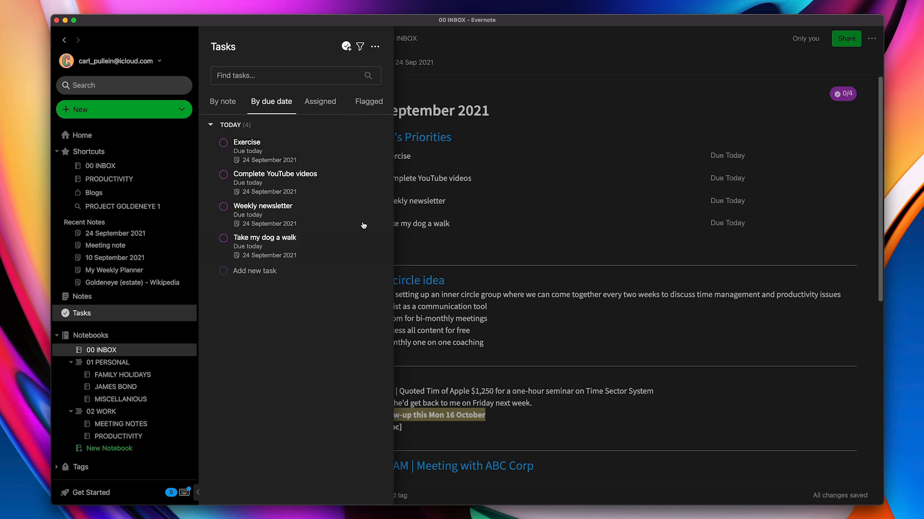
{"action": "left_click", "coordinate": [102, 350]}
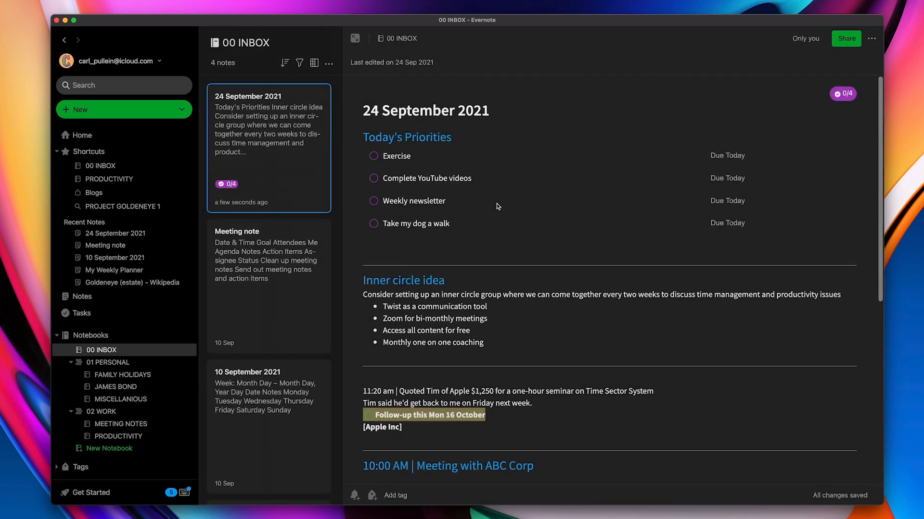
{"action": "mouse_move", "coordinate": [498, 206]}
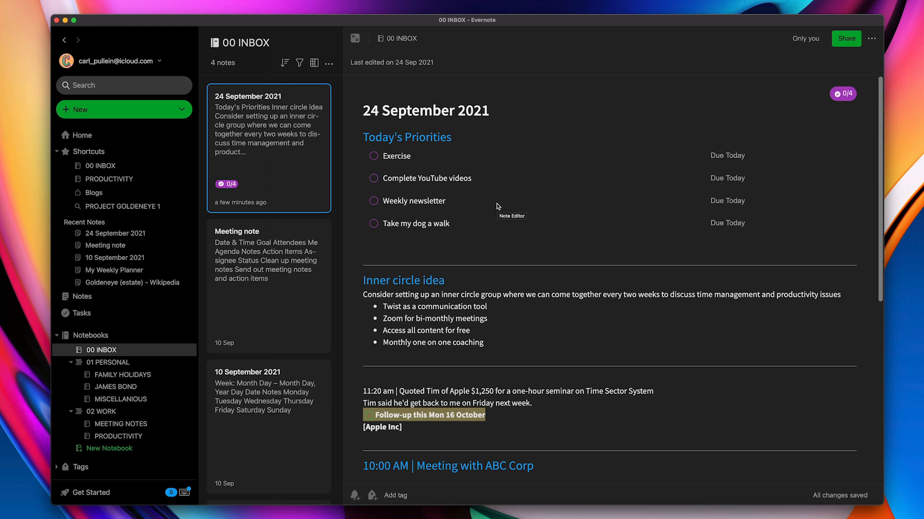
Step: Place the cursor below the last priority task for the divider
{"action": "left_click", "coordinate": [487, 241]}
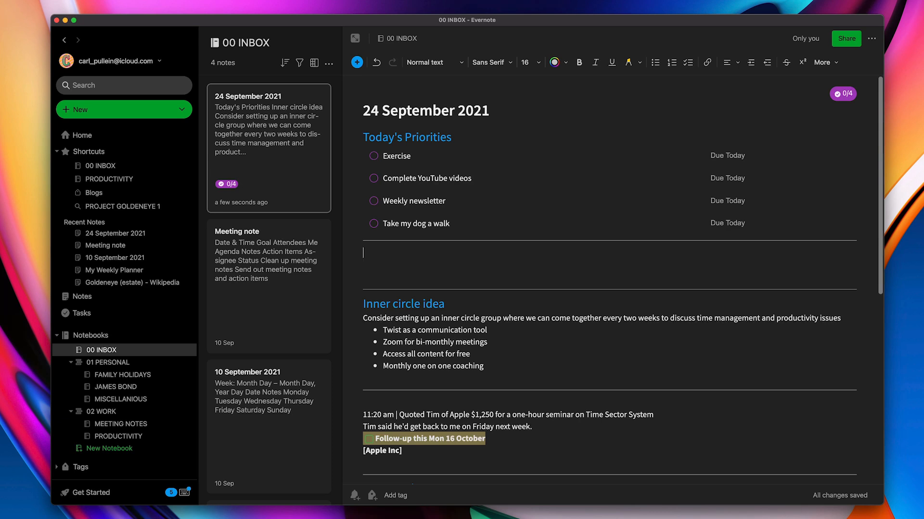
{"action": "scroll", "scroll_direction": "down", "scroll_amount": 3}
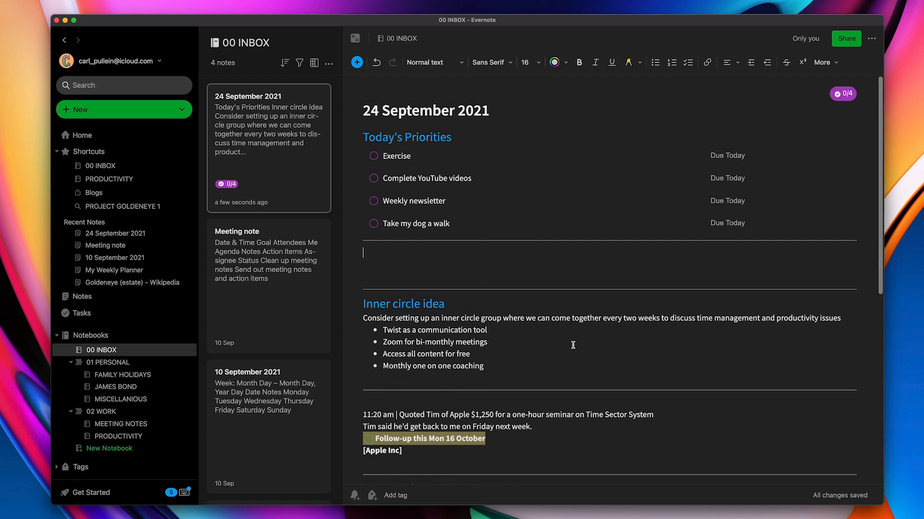
Step: Make 'Slide deck to ABC by Friday' a task due Thursday 30 September
{"action": "scroll", "scroll_direction": "down", "scroll_amount": 3}
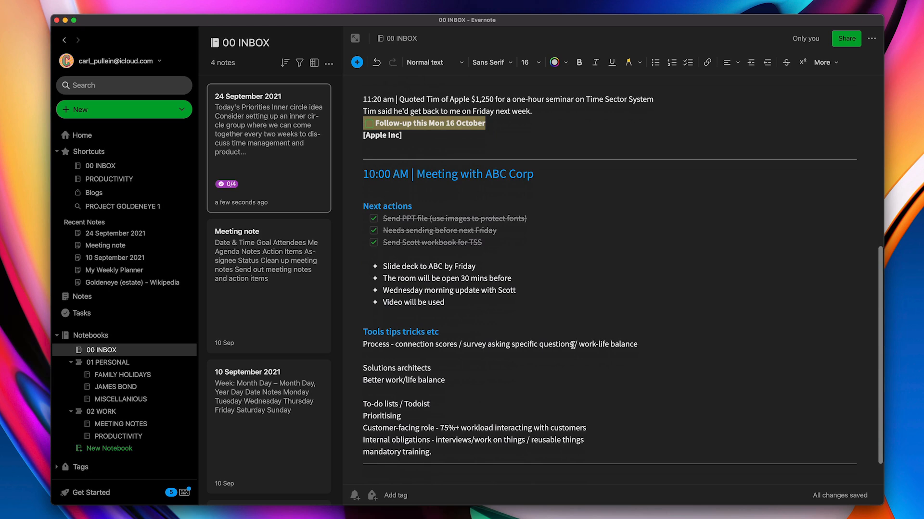
{"action": "scroll", "scroll_direction": "down", "scroll_amount": 3}
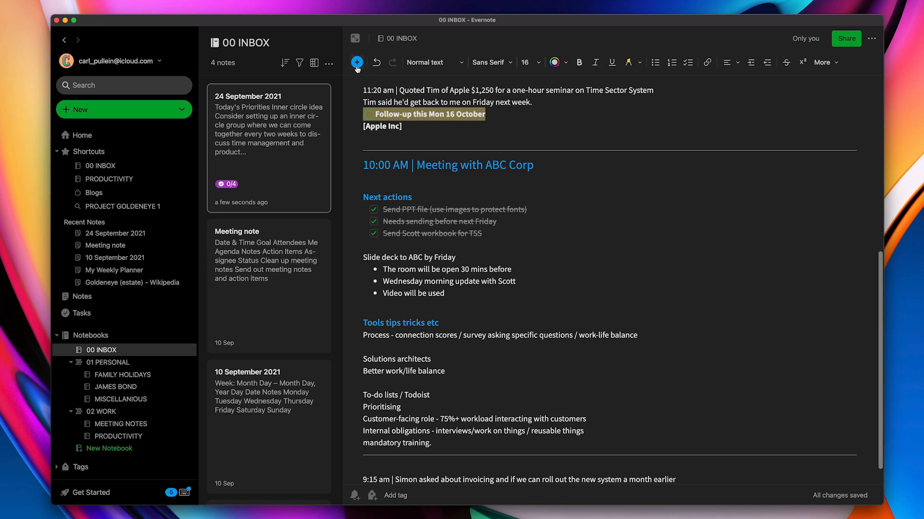
{"action": "left_click", "coordinate": [356, 62]}
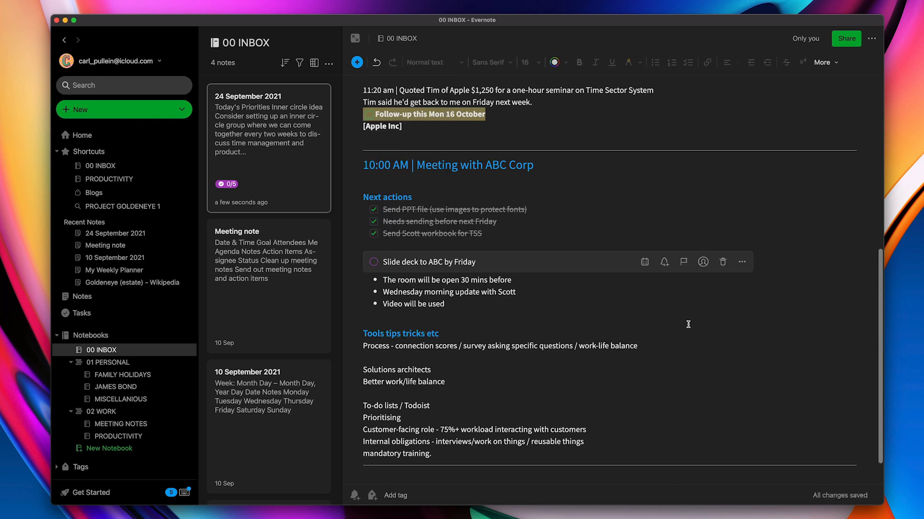
{"action": "left_click", "coordinate": [644, 262]}
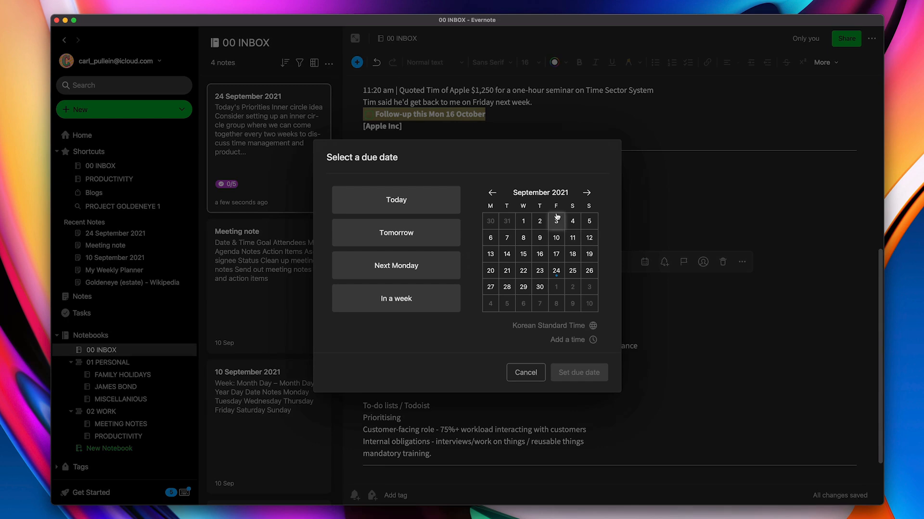
{"action": "left_click", "coordinate": [586, 192]}
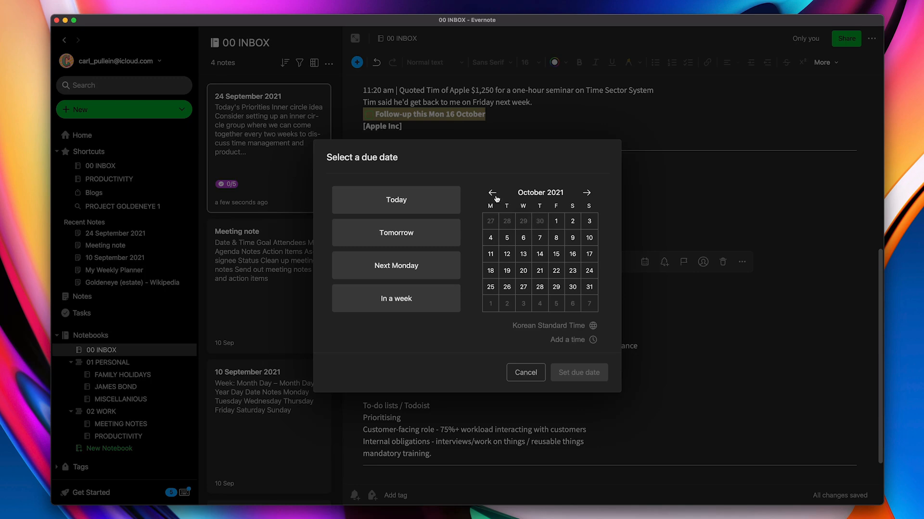
{"action": "left_click", "coordinate": [491, 192]}
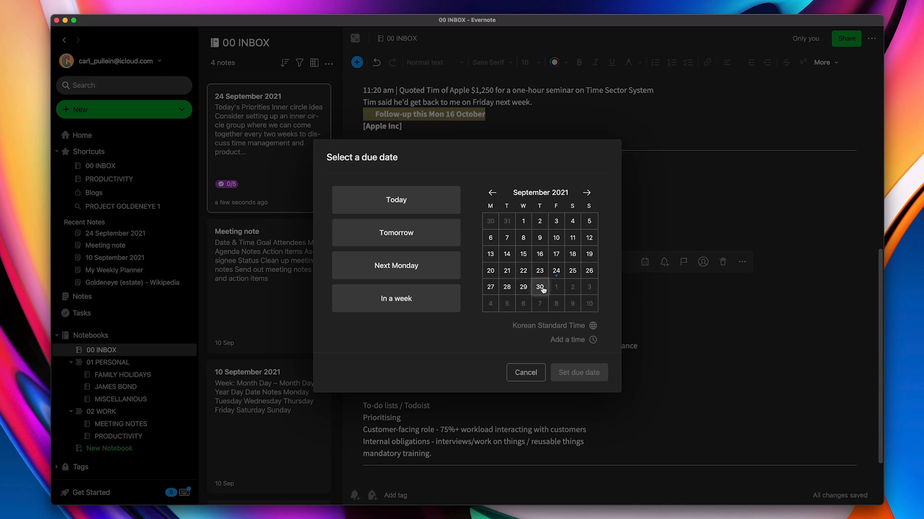
{"action": "left_click", "coordinate": [577, 372]}
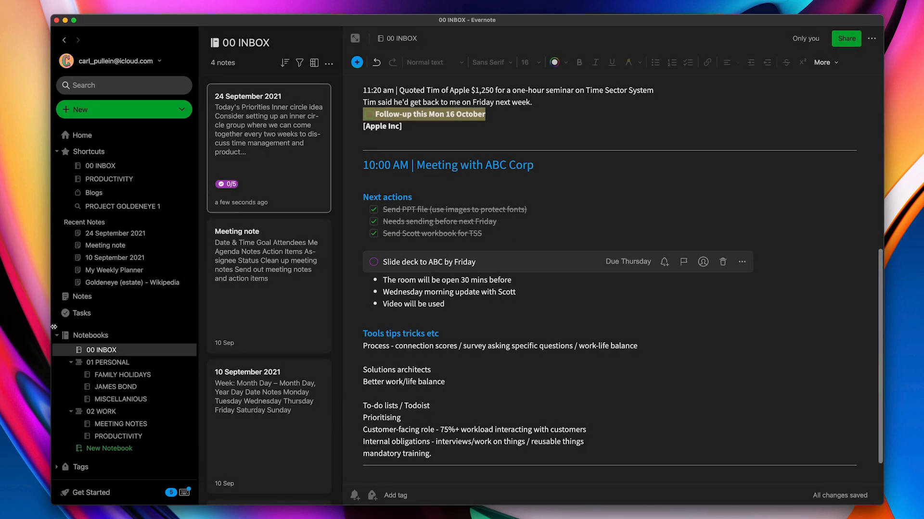
Step: Check the Tasks overview for Next 7 days and scroll through the daily note
{"action": "left_click", "coordinate": [81, 313]}
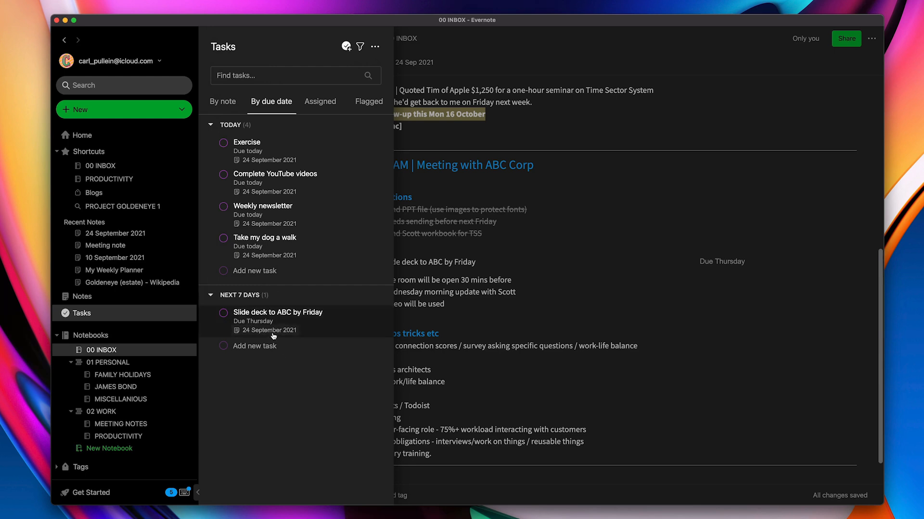
{"action": "mouse_move", "coordinate": [266, 375]}
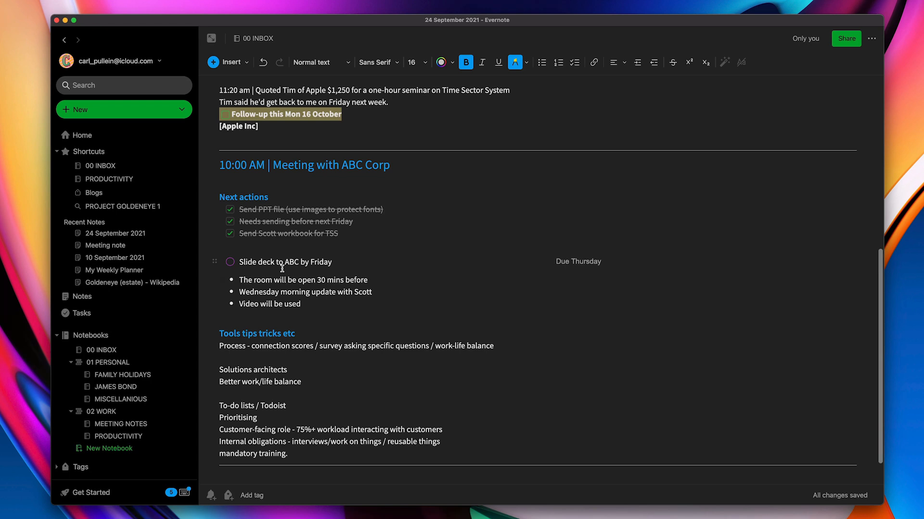
{"action": "scroll", "scroll_direction": "up", "scroll_amount": 3}
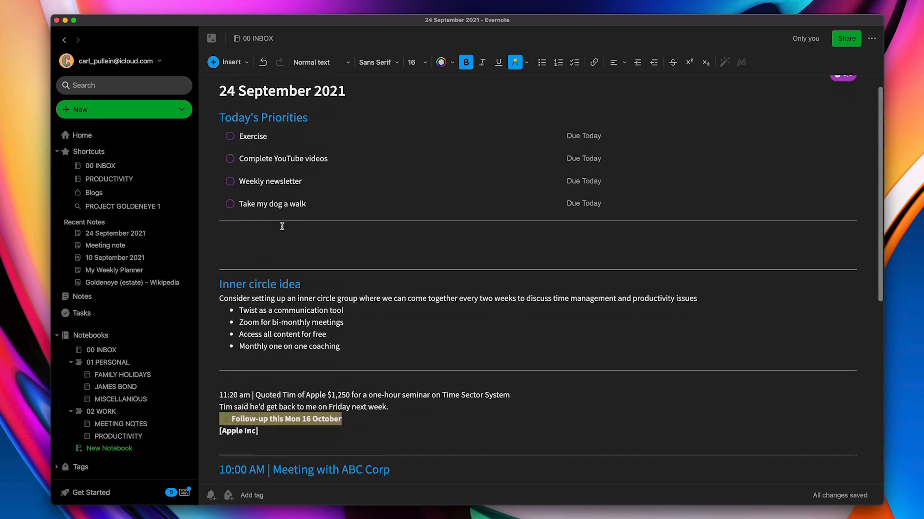
{"action": "scroll", "scroll_direction": "down", "scroll_amount": 3}
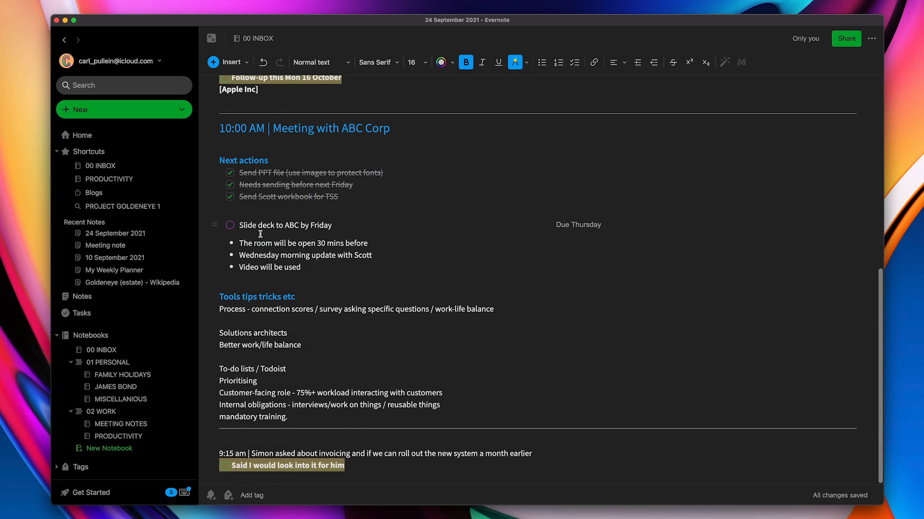